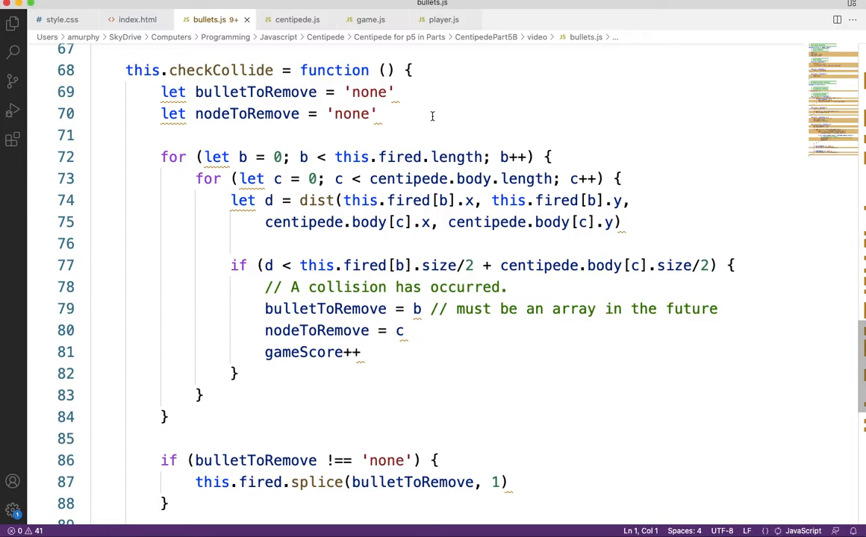
mouse_move(263, 98)
text(s)
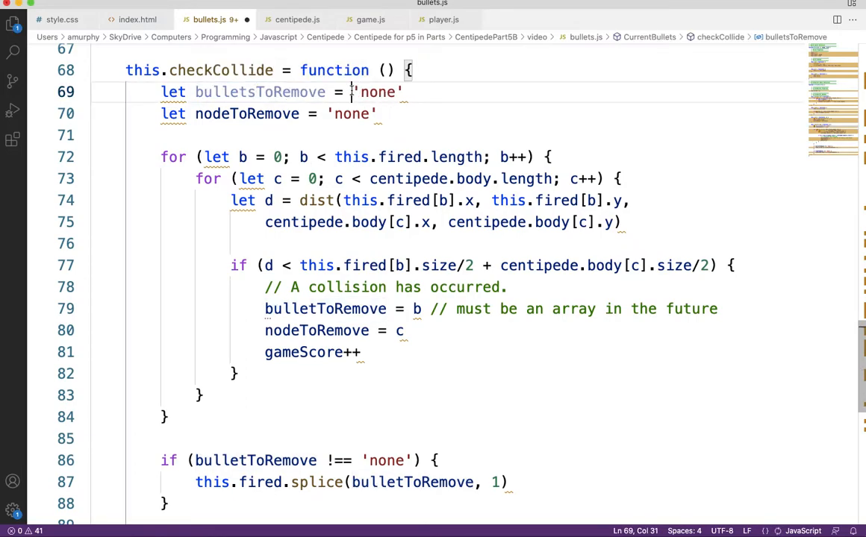
Step: Initialize the removal arrays to [], push b and c into them, and delete the old comment
double_click(377, 92)
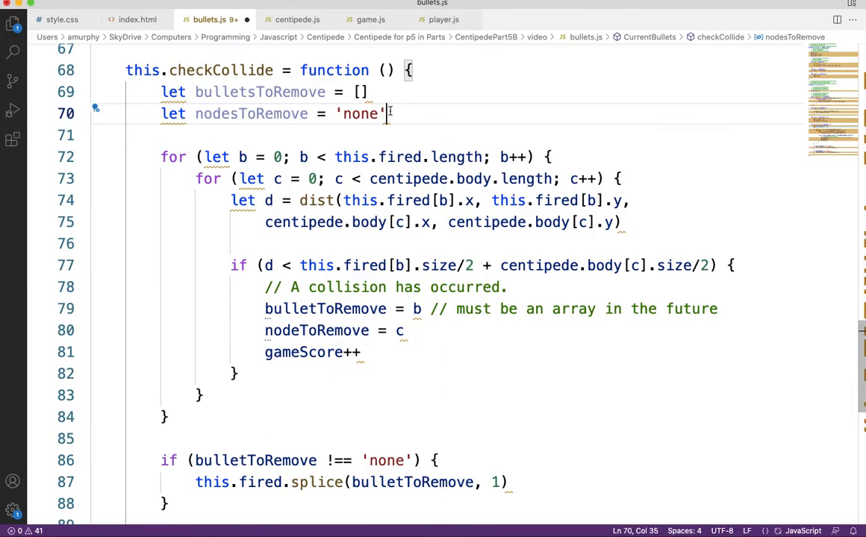
key(Backspace)
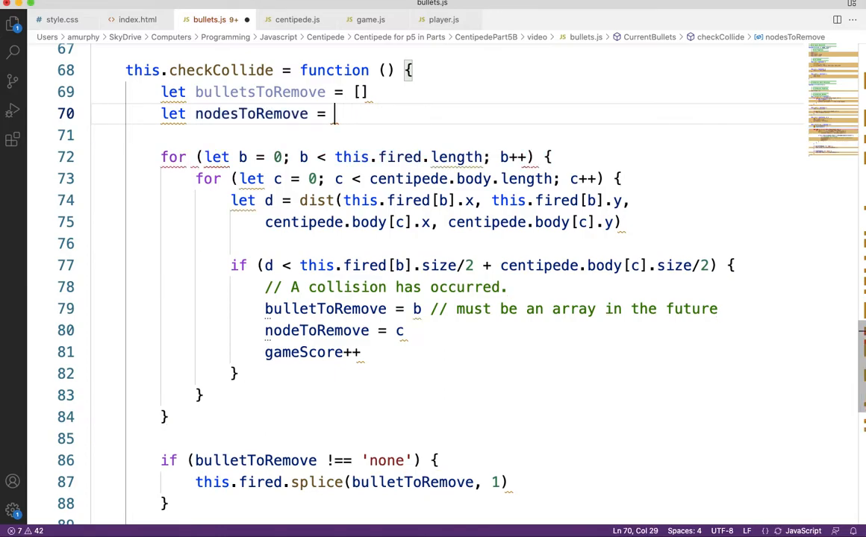
text([])
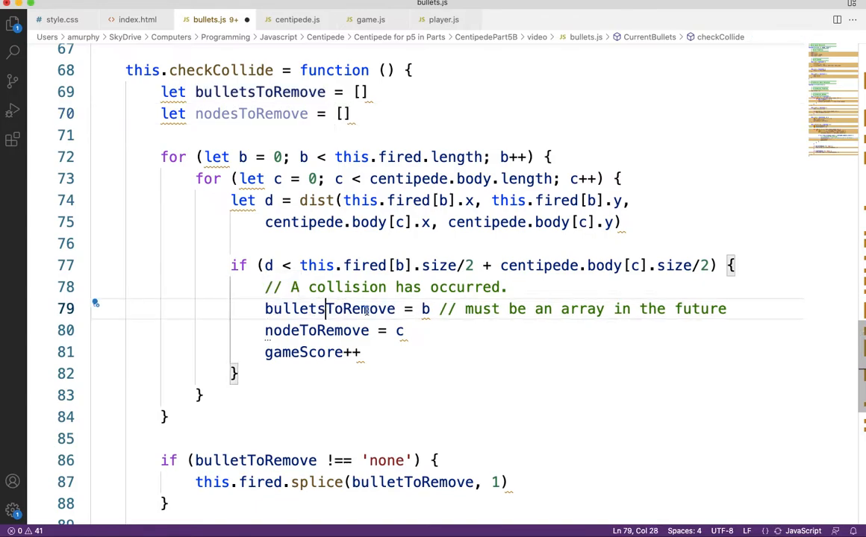
text(.)
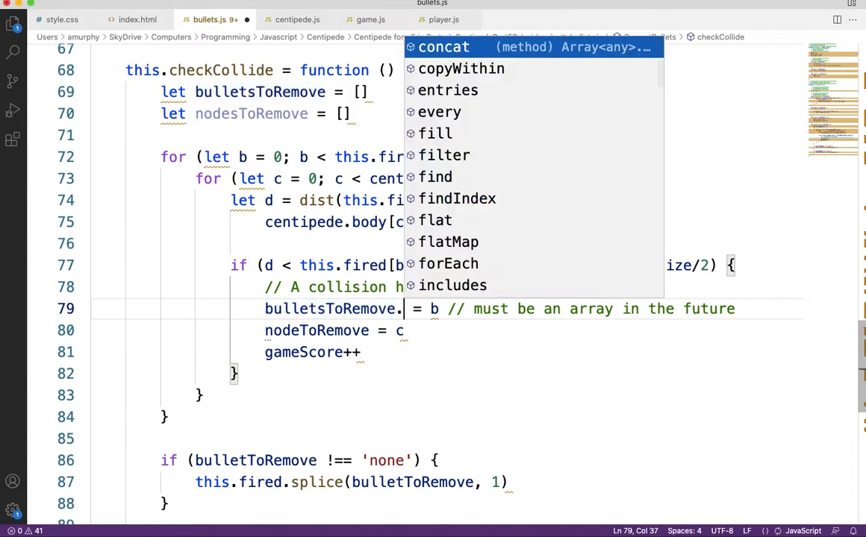
text(push())
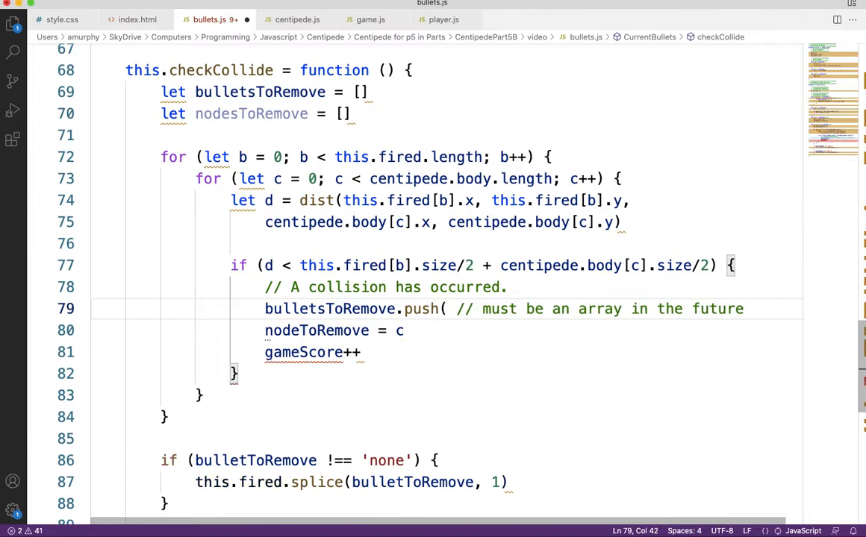
text(b))
click(336, 331)
text(s)
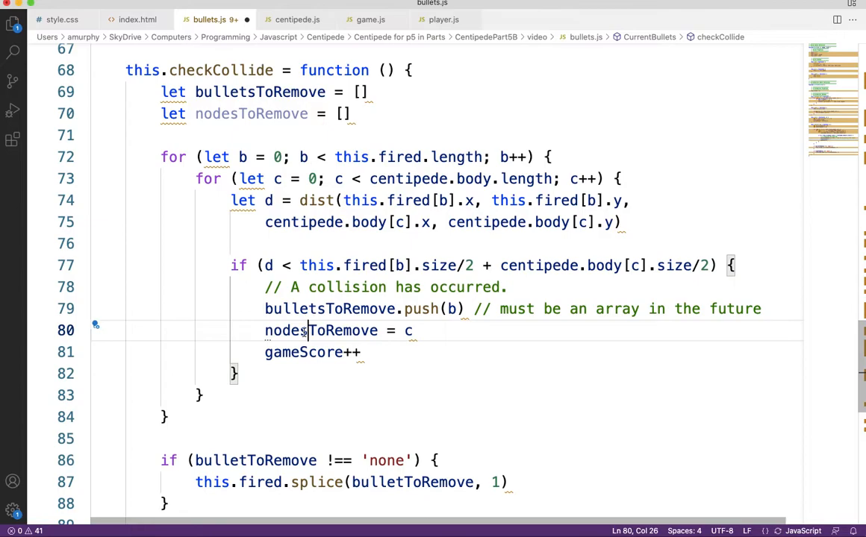
text(.push)
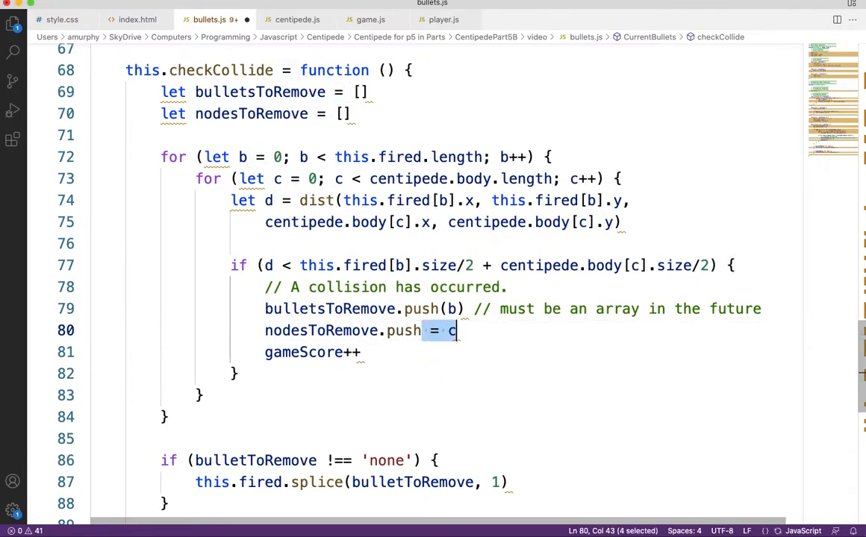
text((c)))
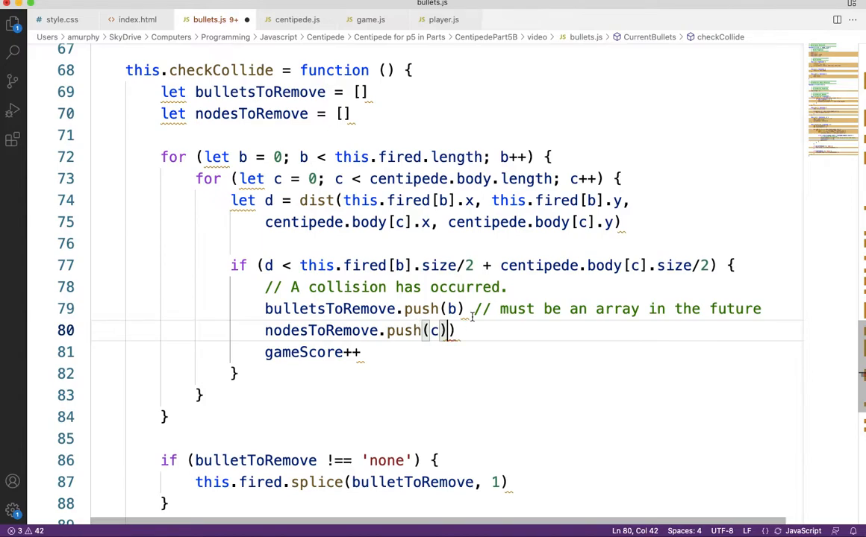
drag(472, 308, 761, 308)
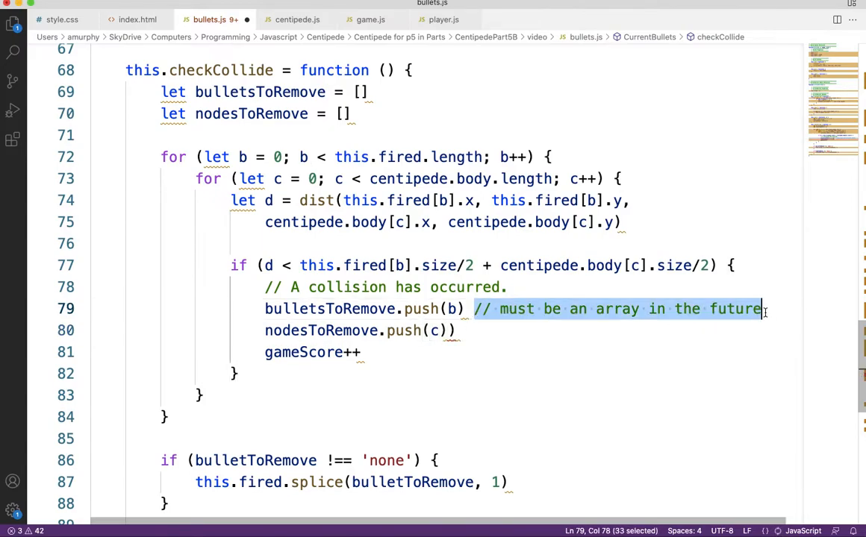
key(Delete)
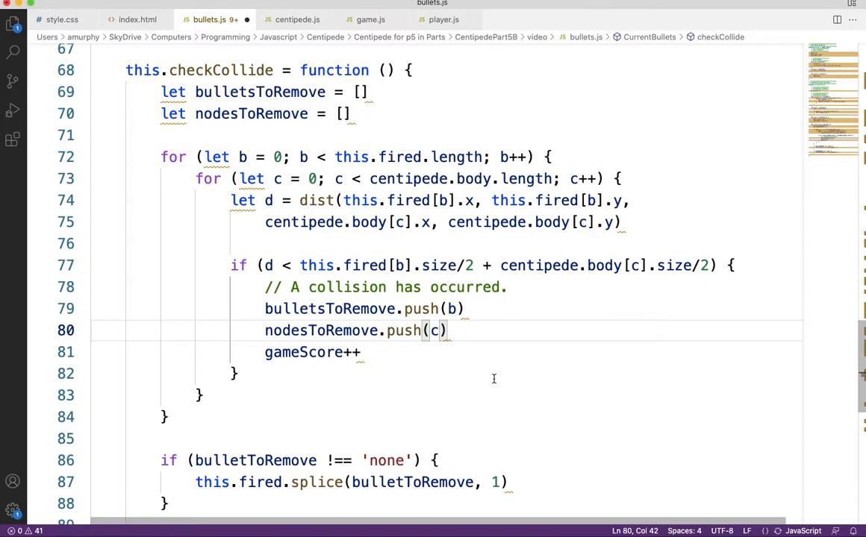
Step: Replace the bullet if statement with a for loop from b = 0 over bulletsToRemove.length, b++
scroll(down, 3)
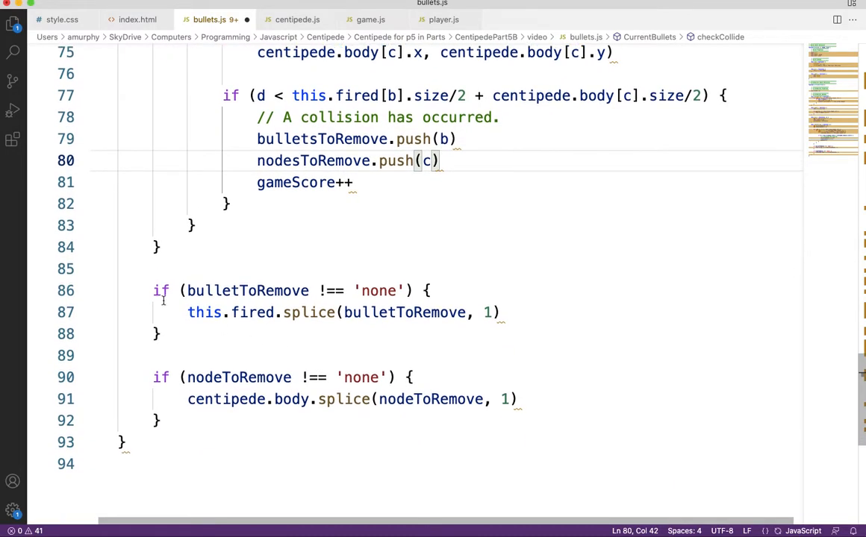
click(161, 291)
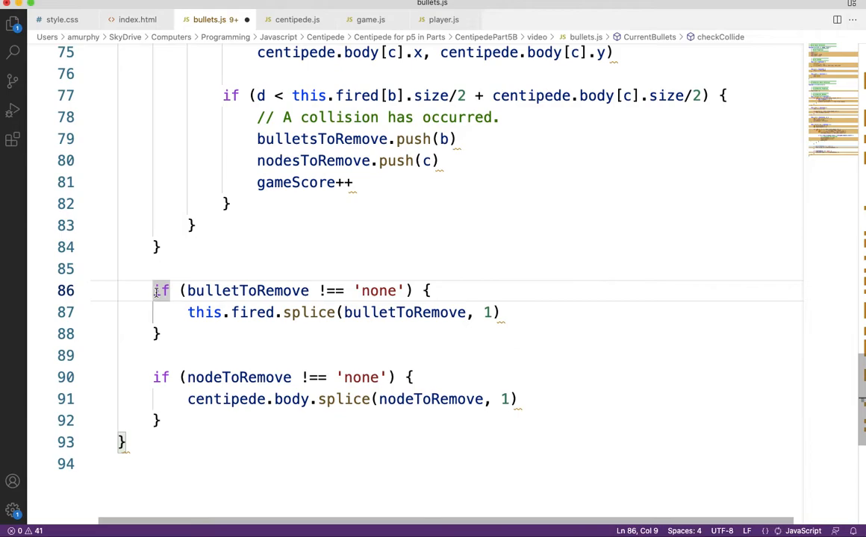
text(for(let b)
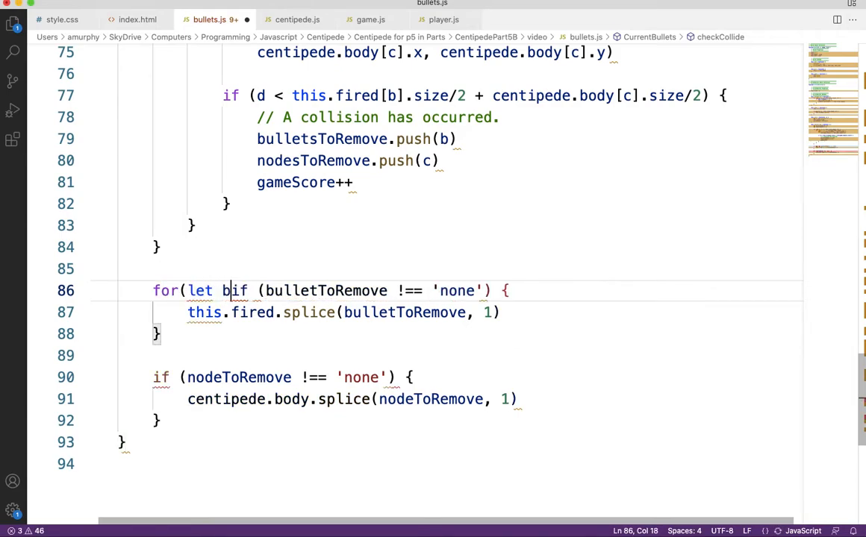
text(= 0;)
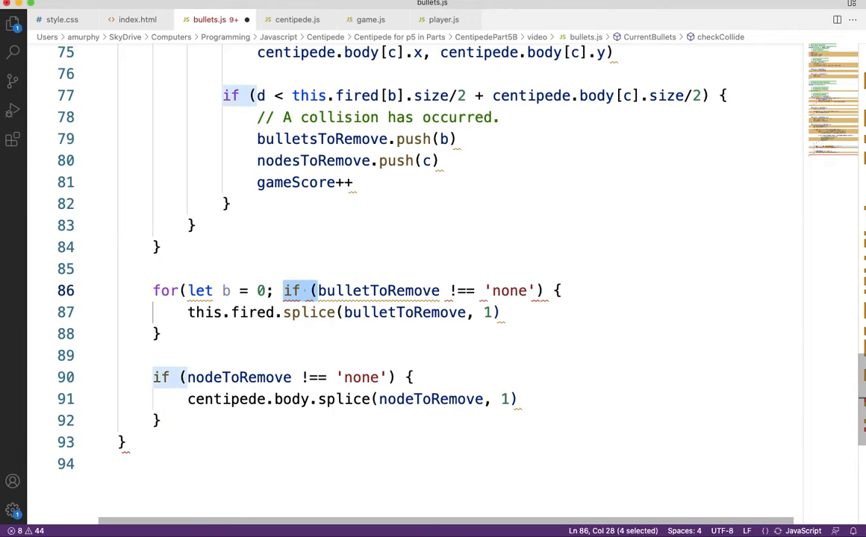
text(b <)
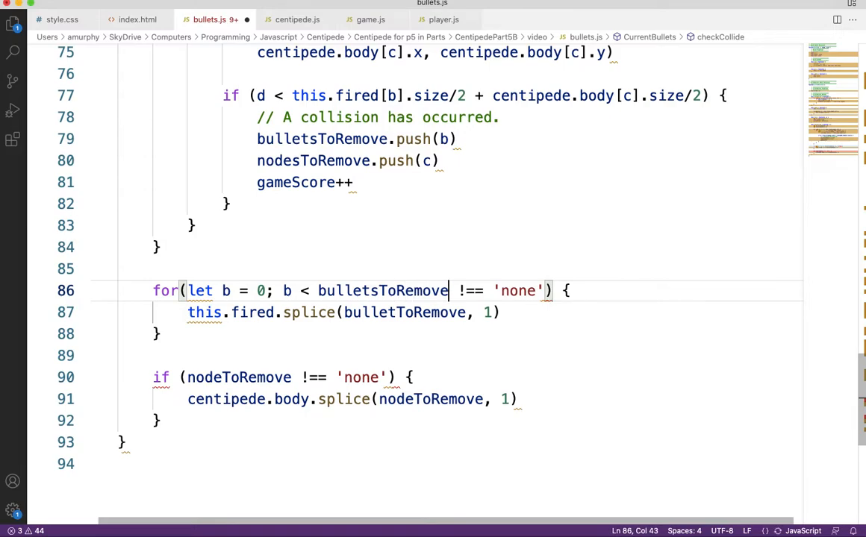
text(.length;)
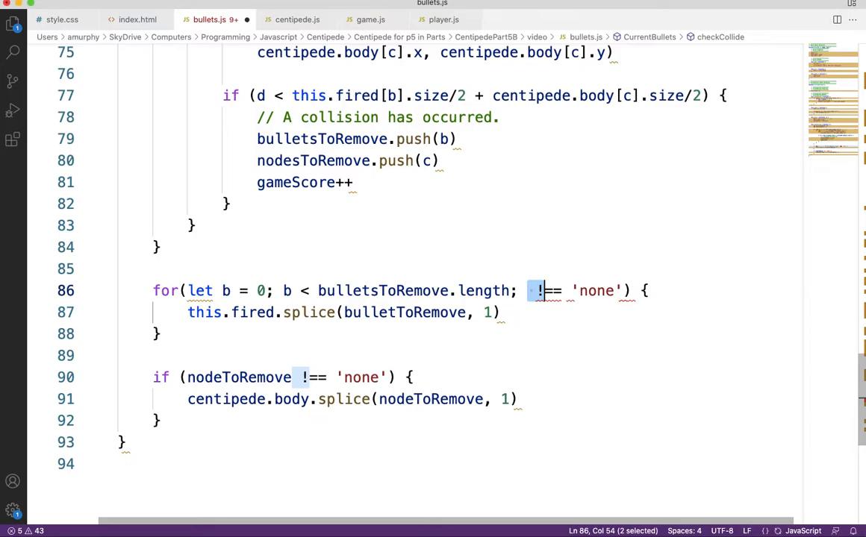
text(b)
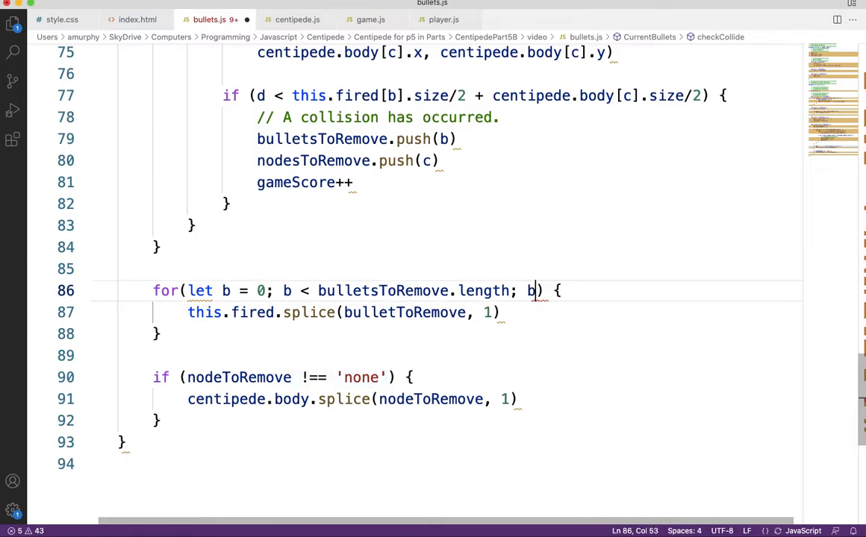
text(++)
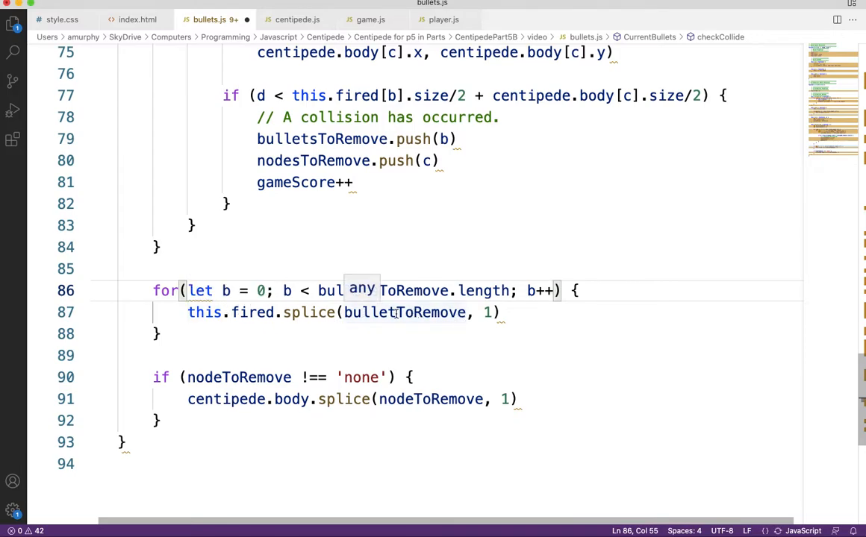
Step: Splice bulletsToRemove[b] from fired and add bulletDelay = -1 inside the loop
click(474, 313)
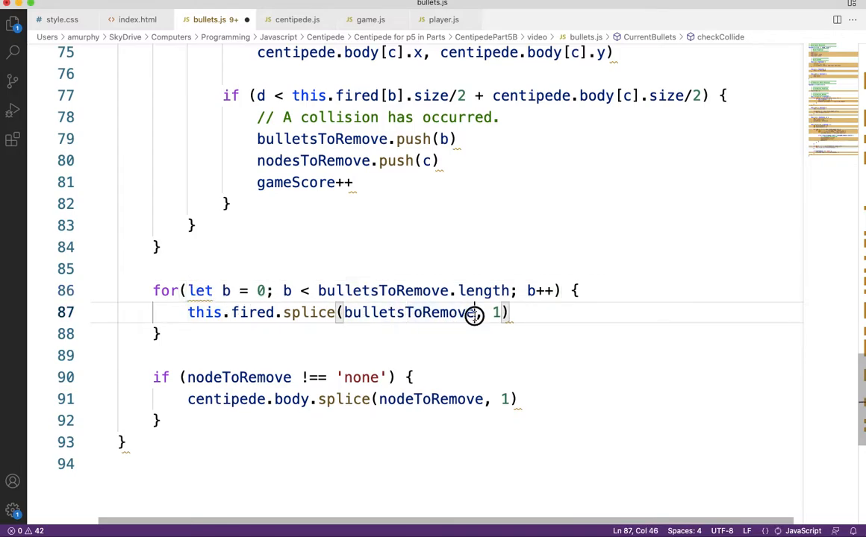
text([b])
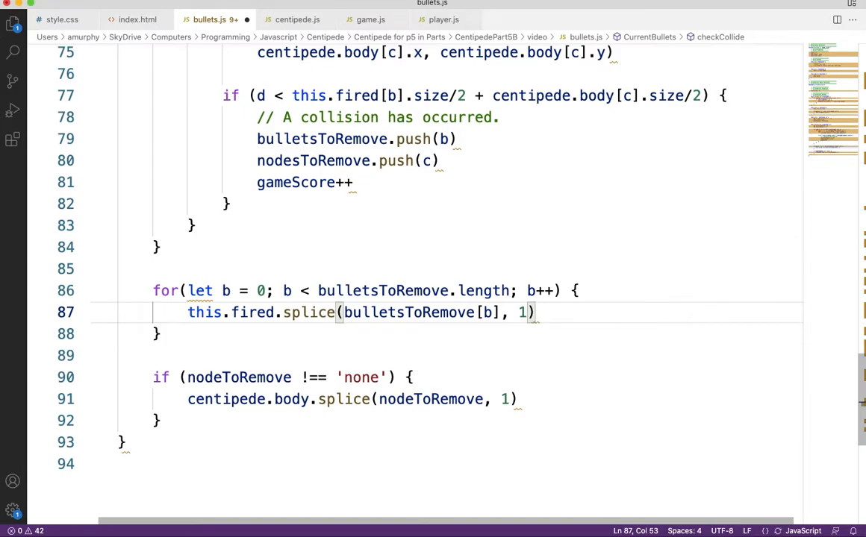
key(Enter)
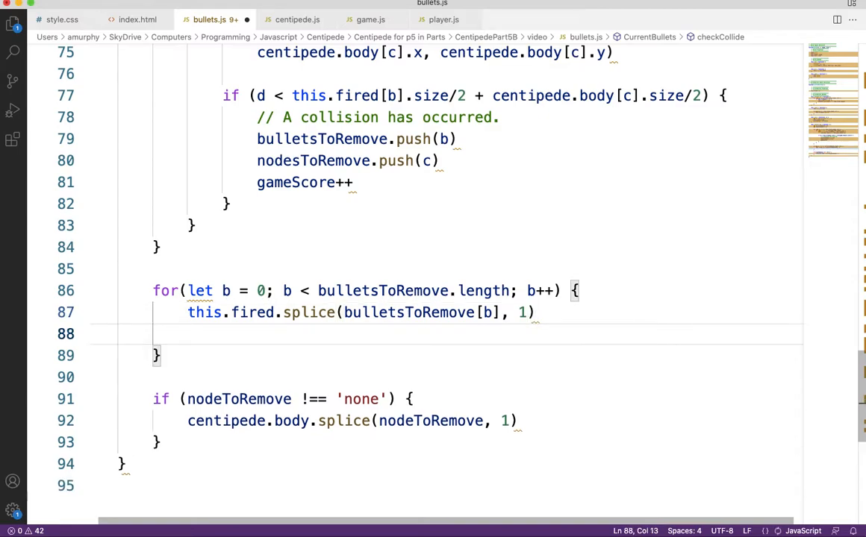
text(bulletDelay)
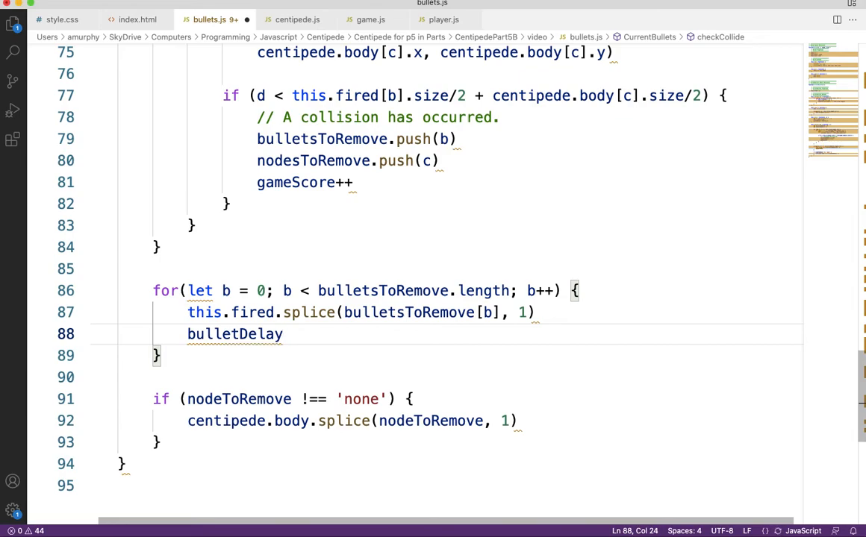
text(= -1)
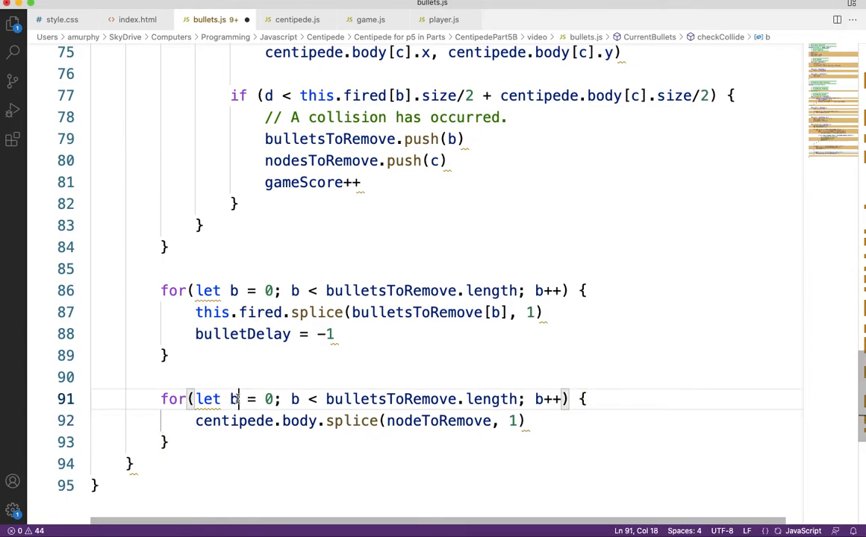
Step: Loop with c over nodesToRemove, splicing nodesToRemove[c] from centipede.body, then scroll to review
text(c)
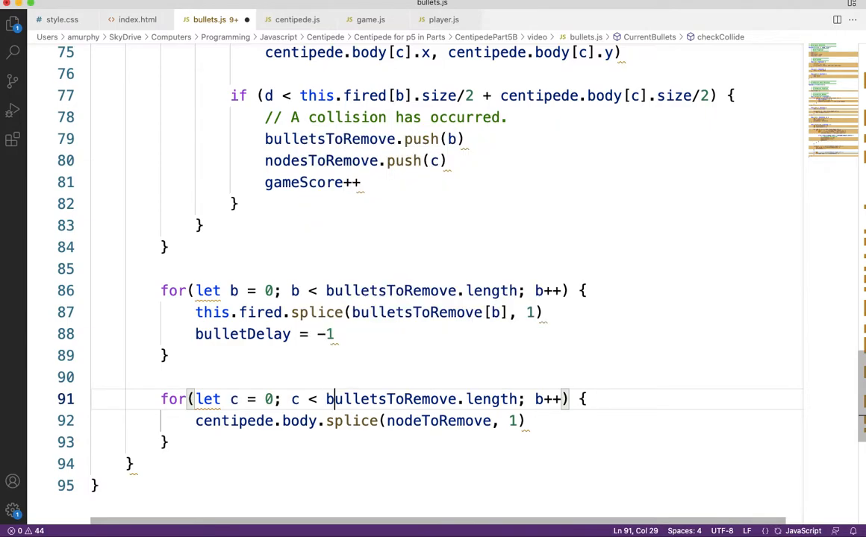
double_click(391, 400)
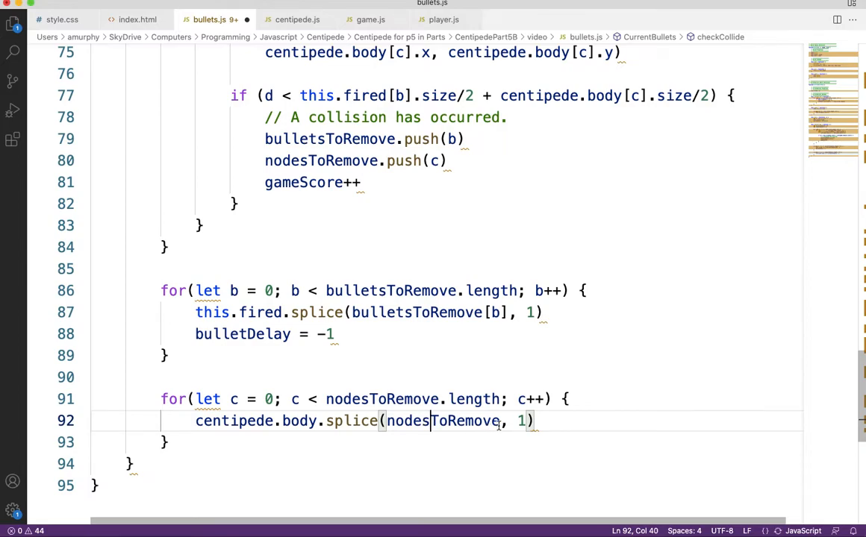
text([c])
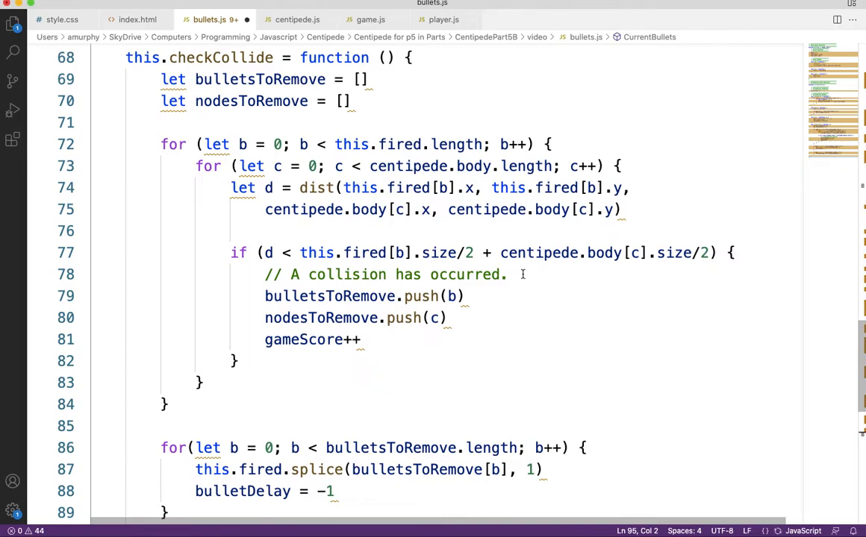
scroll(down, 3)
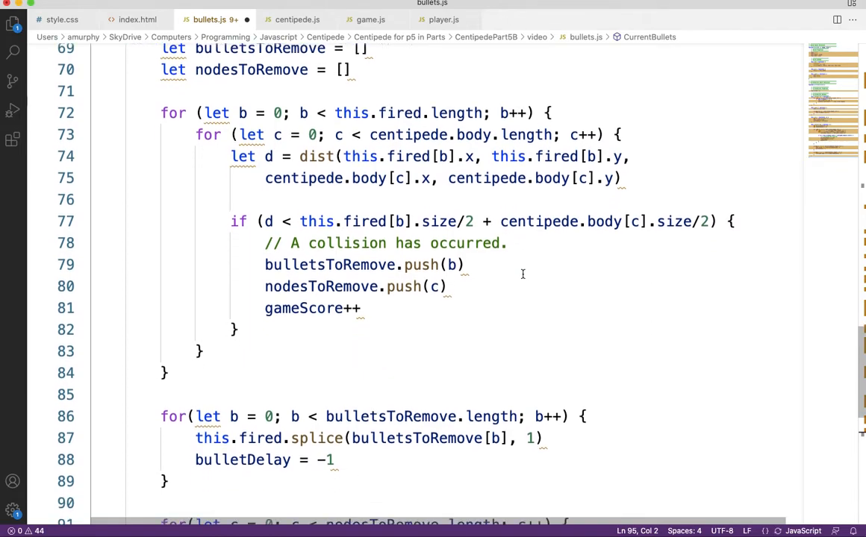
scroll(down, 3)
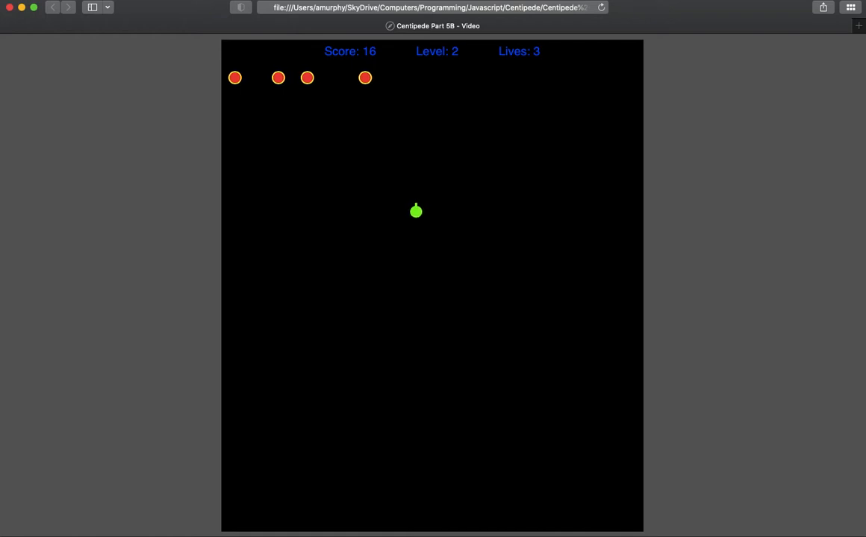
Step: Open Safari's Develop menu from the menu bar
click(256, 4)
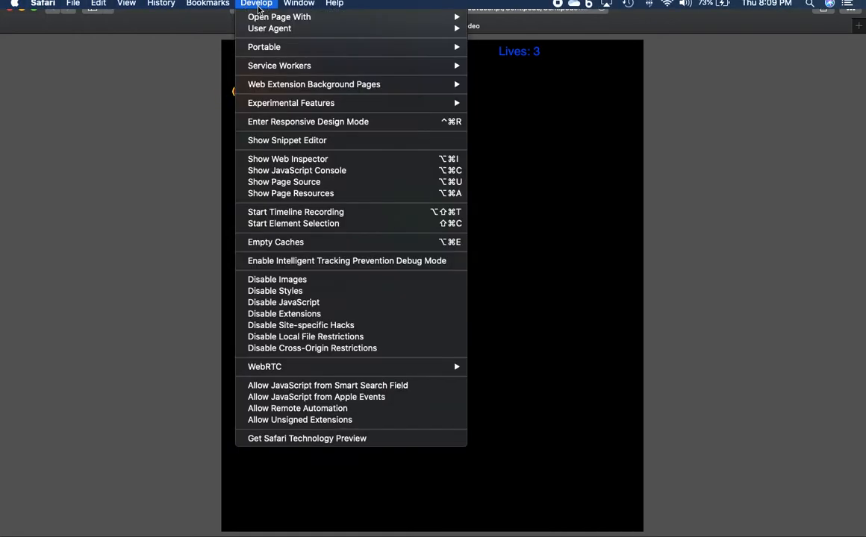
mouse_move(296, 170)
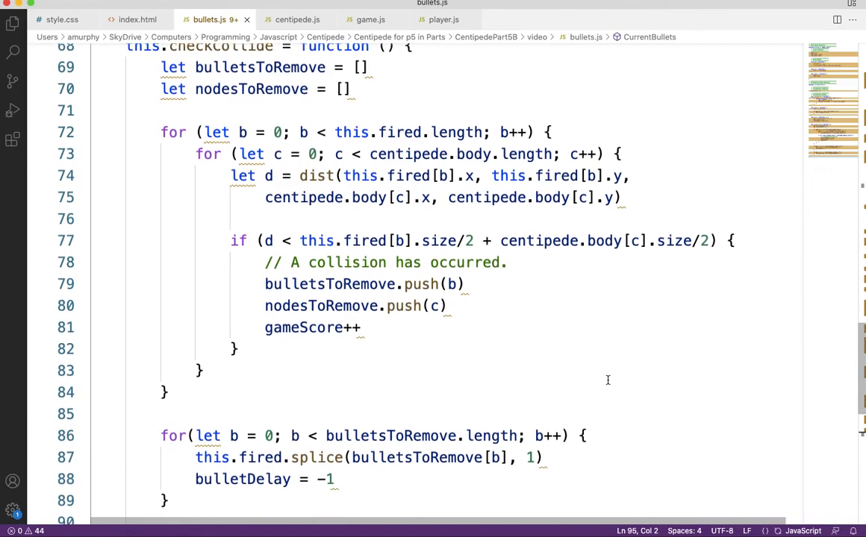
scroll(down, 3)
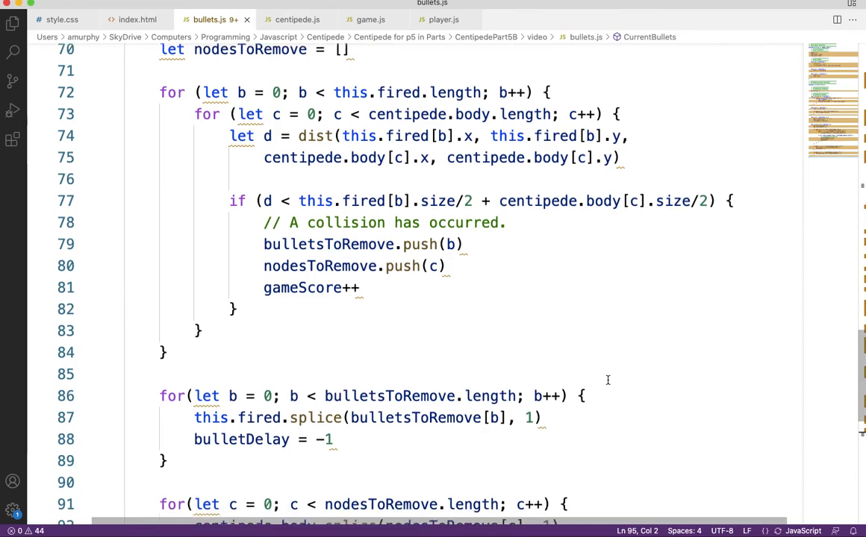
scroll(down, 3)
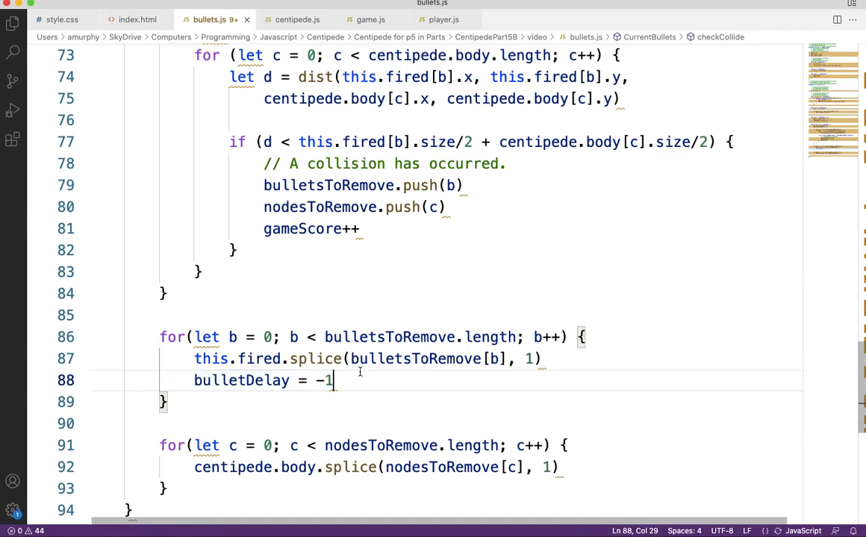
scroll(up, 3)
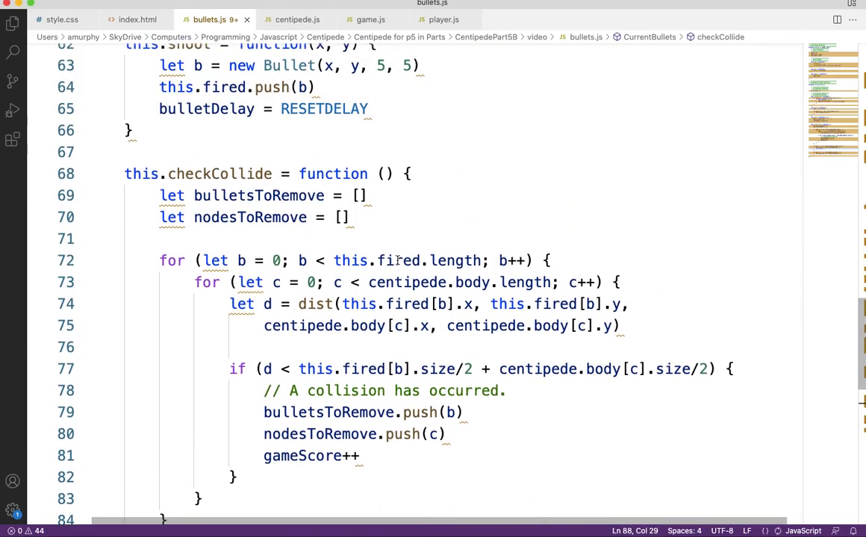